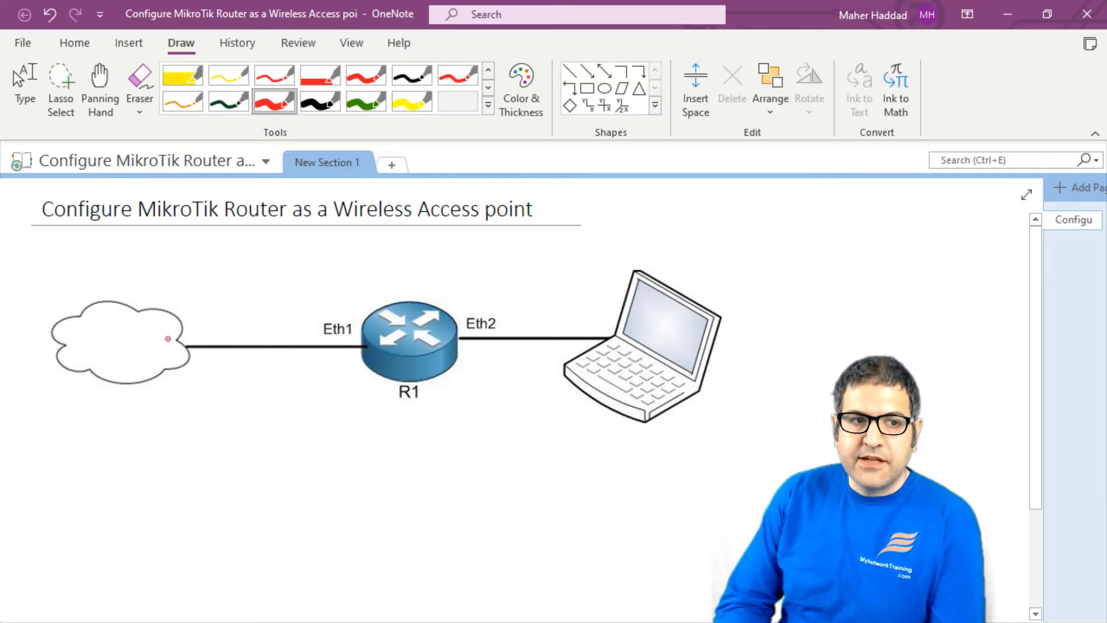
Ink a red circle on the cloud, 'DHCP Client', arrows, 'D.S.', 'IP.SM.GW.' and 'DNS'.
left_click_drag(149, 332, 173, 360)
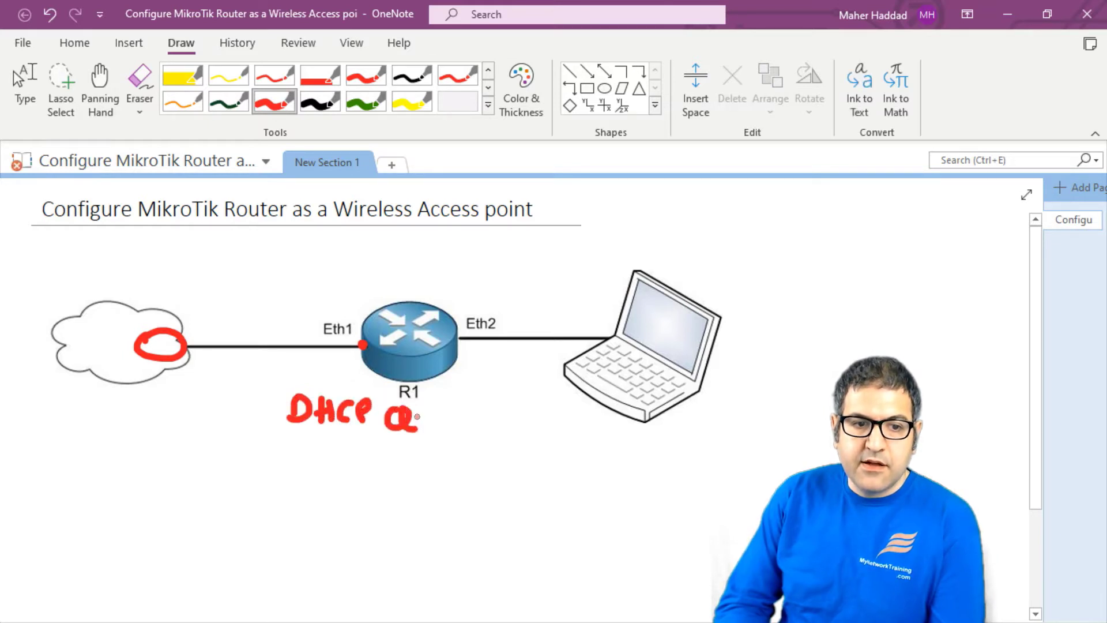
left_click_drag(381, 413, 473, 413)
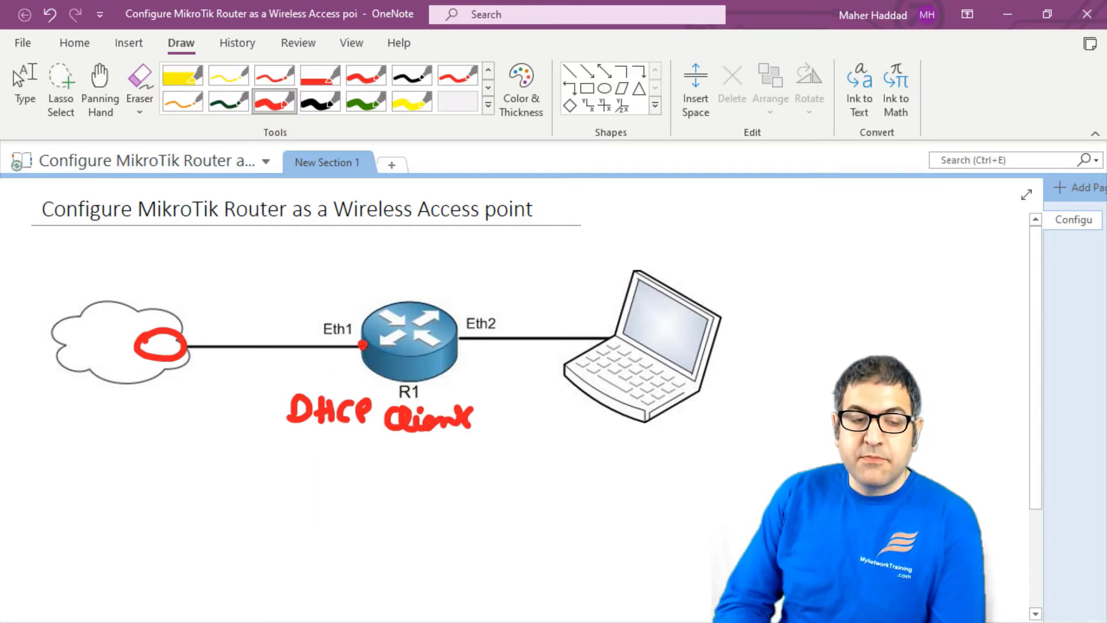
left_click_drag(264, 382, 357, 362)
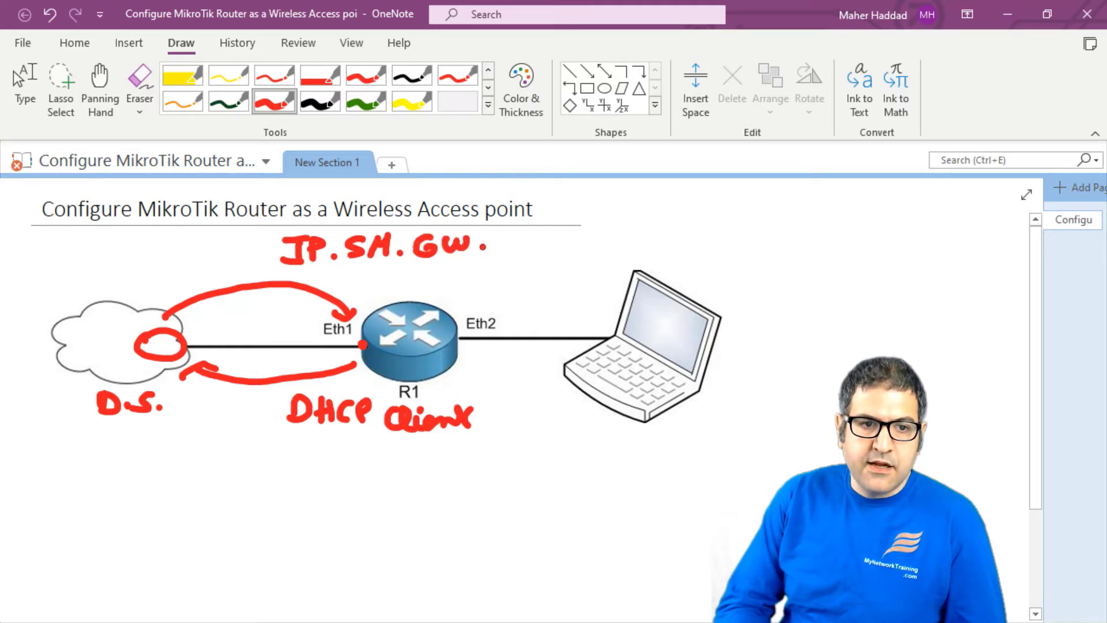
left_click_drag(494, 243, 554, 243)
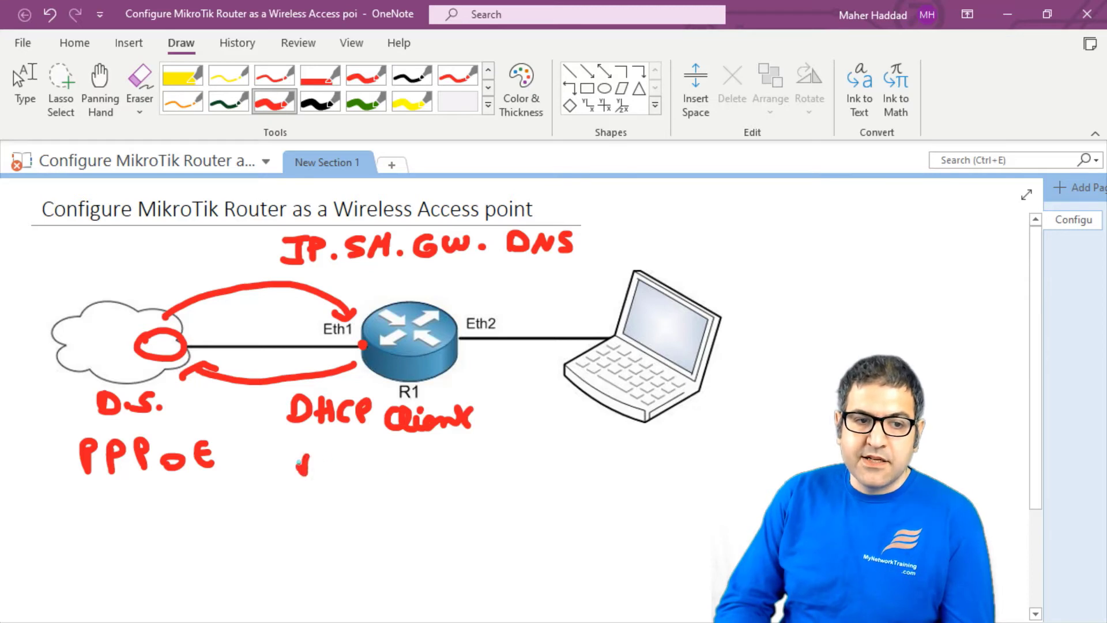
Write 'PPP' in red ink under the DHCP Client label.
left_click_drag(296, 466, 360, 466)
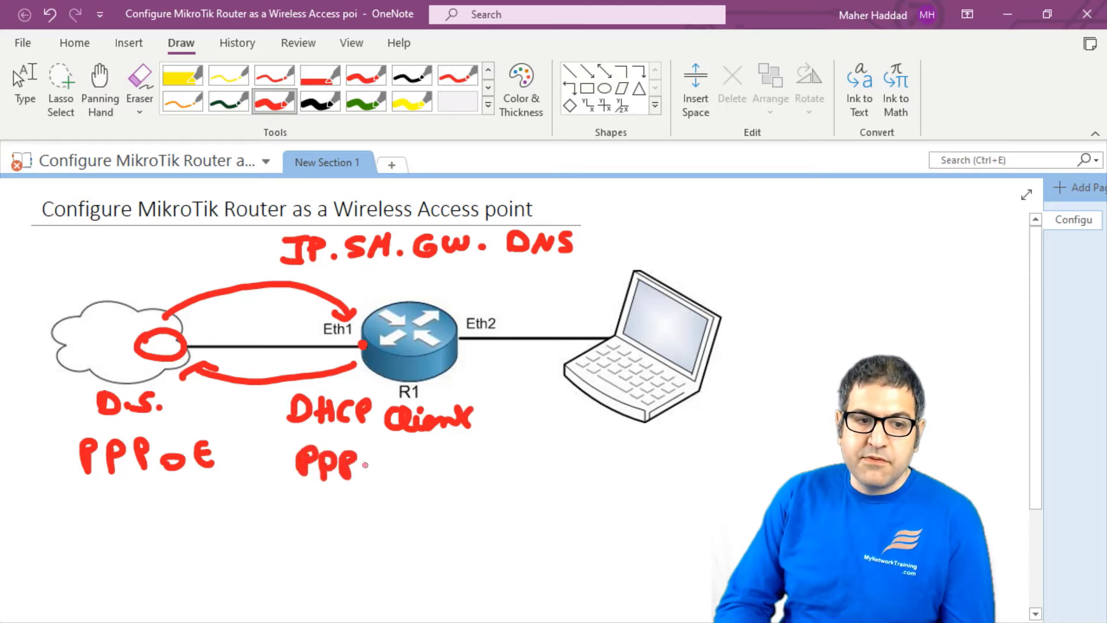
left_click_drag(368, 466, 452, 459)
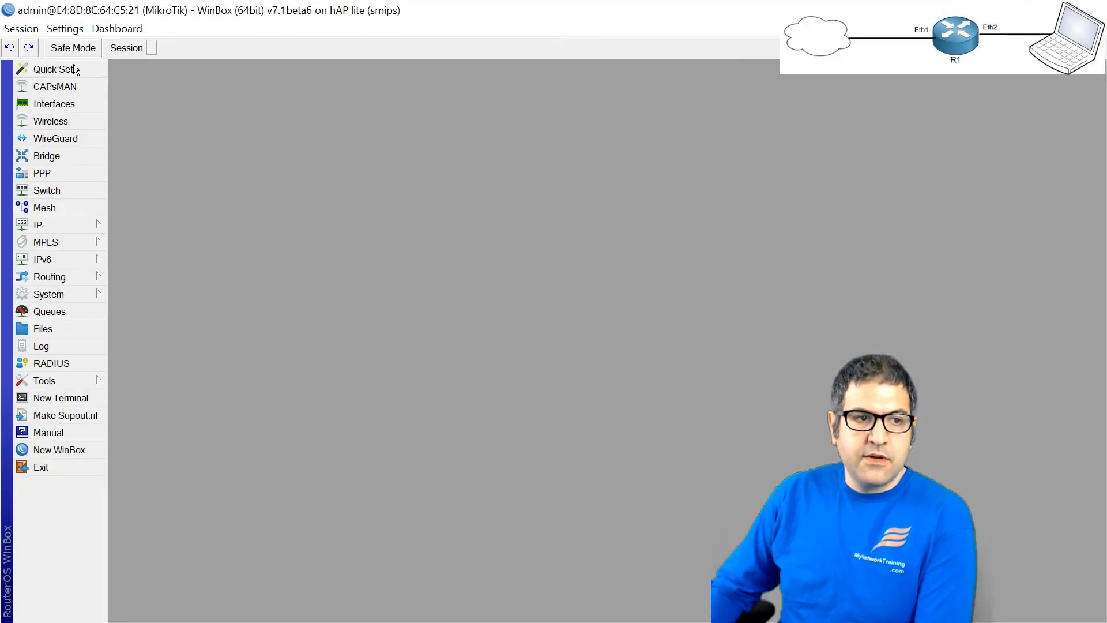
Add a DHCP client on ether1, save it, then close the DHCP Client list.
left_click(38, 223)
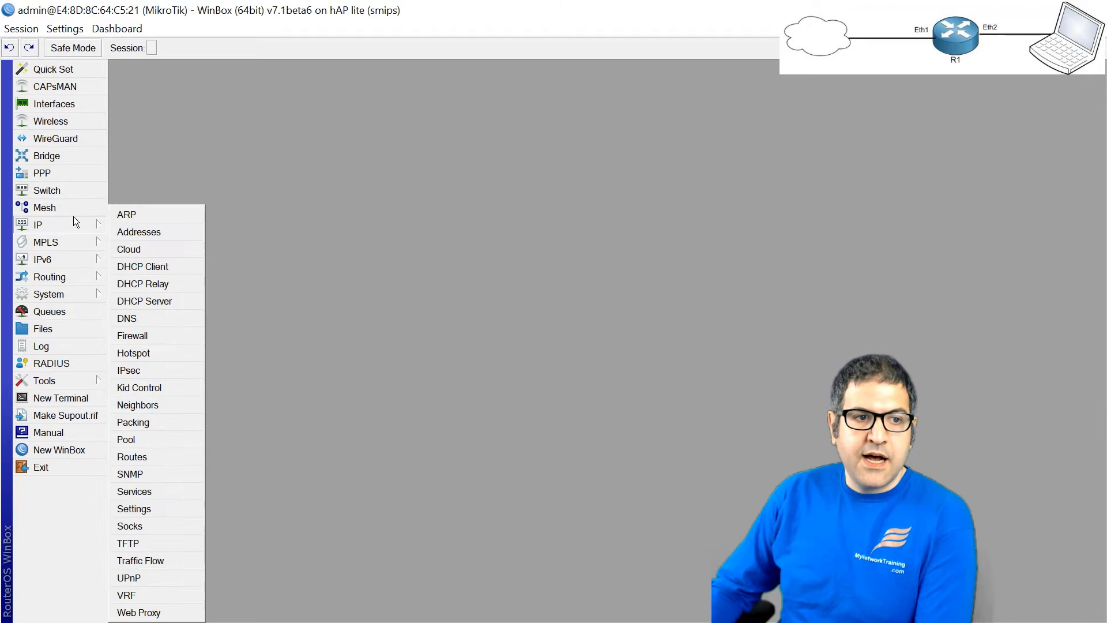
left_click(142, 267)
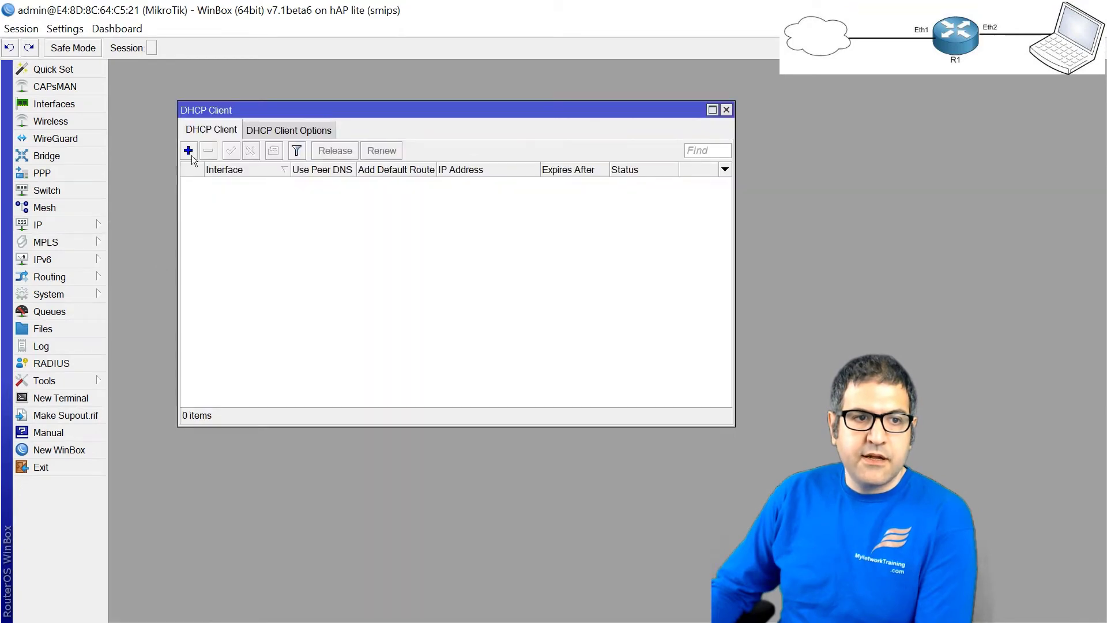
left_click(188, 151)
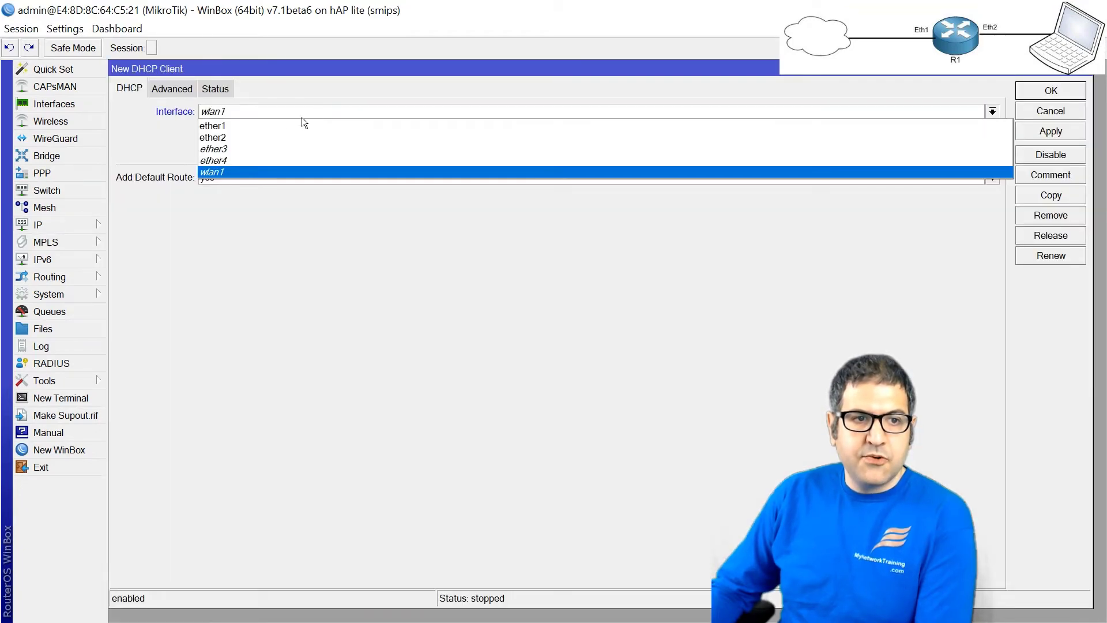
left_click(213, 126)
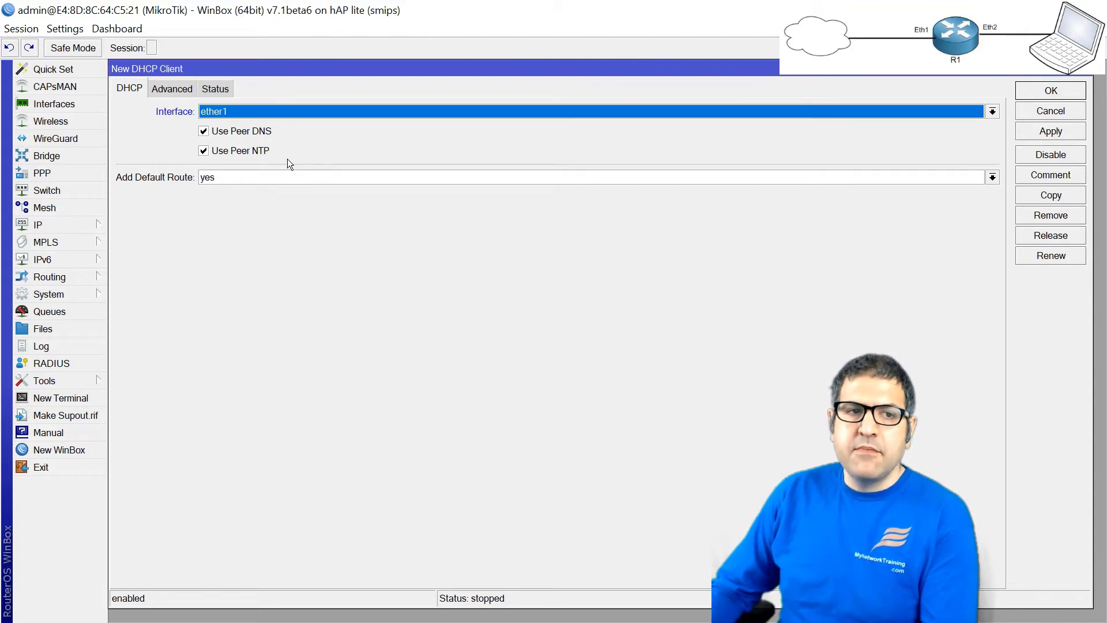
mouse_move(212, 191)
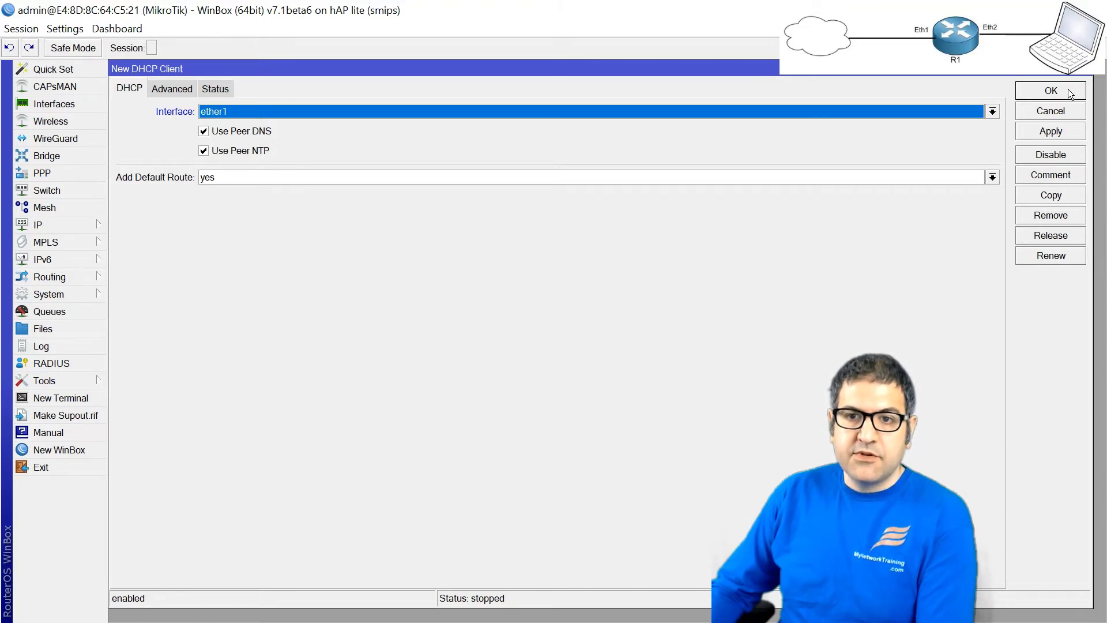
left_click(1051, 90)
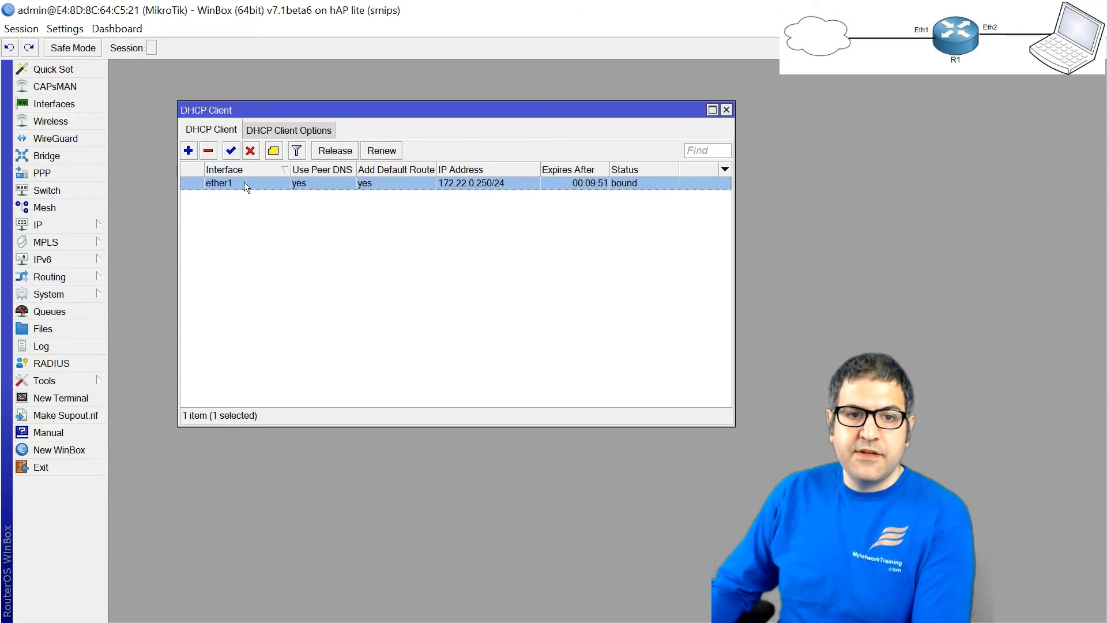
mouse_move(220, 199)
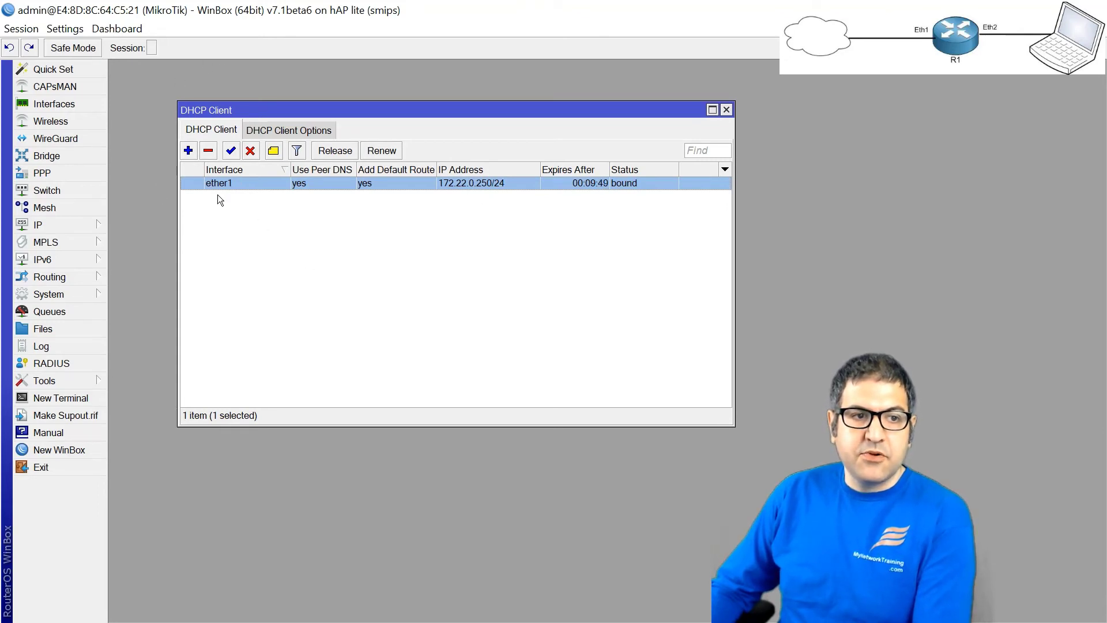
left_click(727, 109)
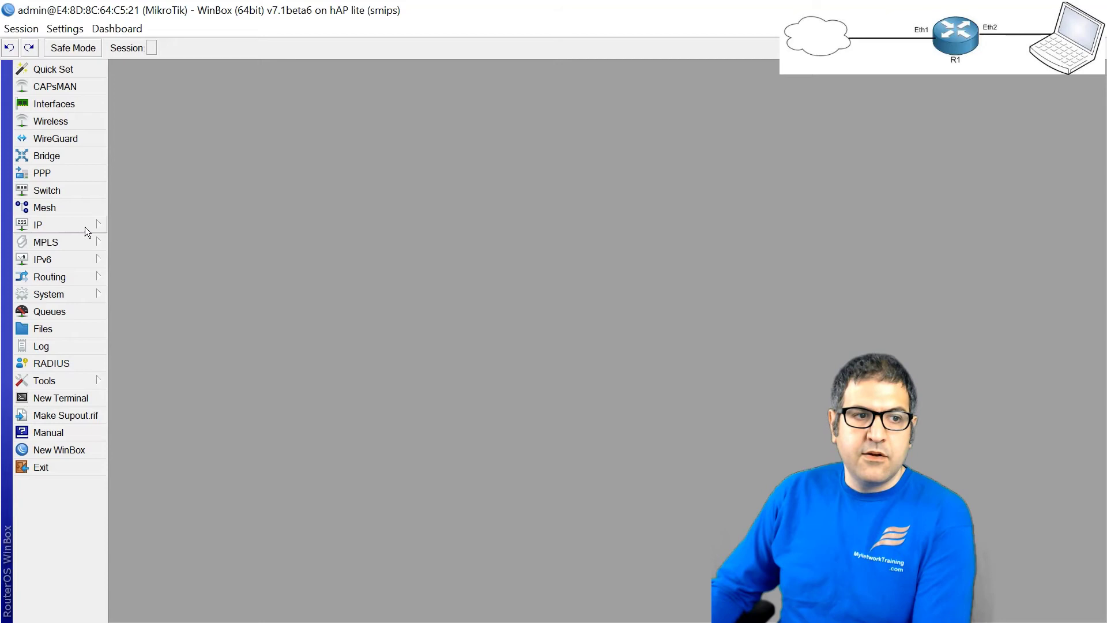
left_click(37, 224)
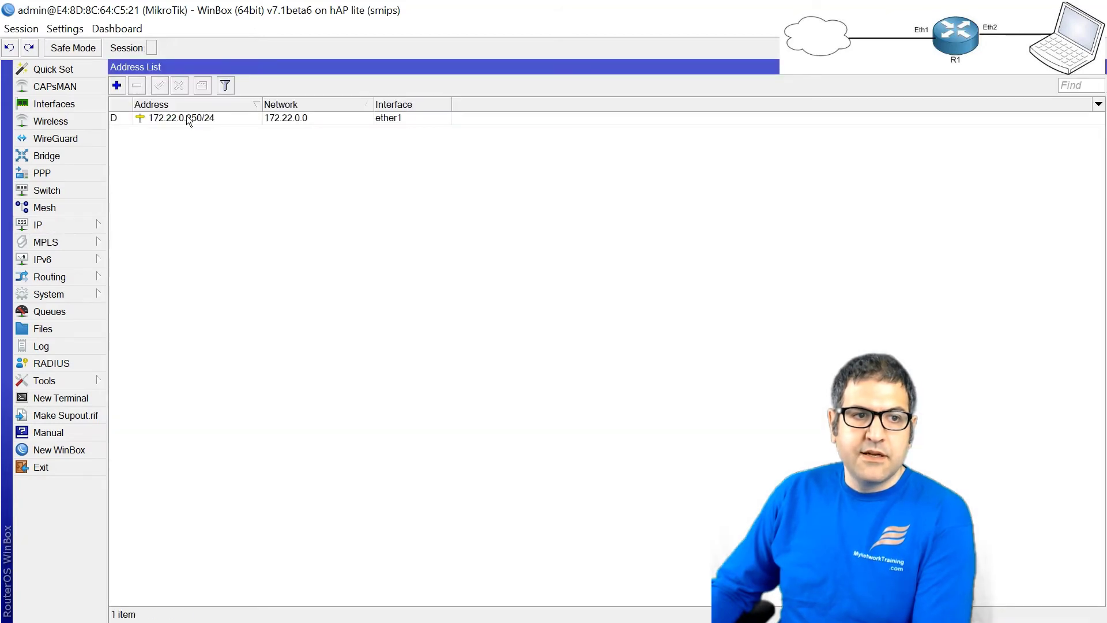
left_click(180, 118)
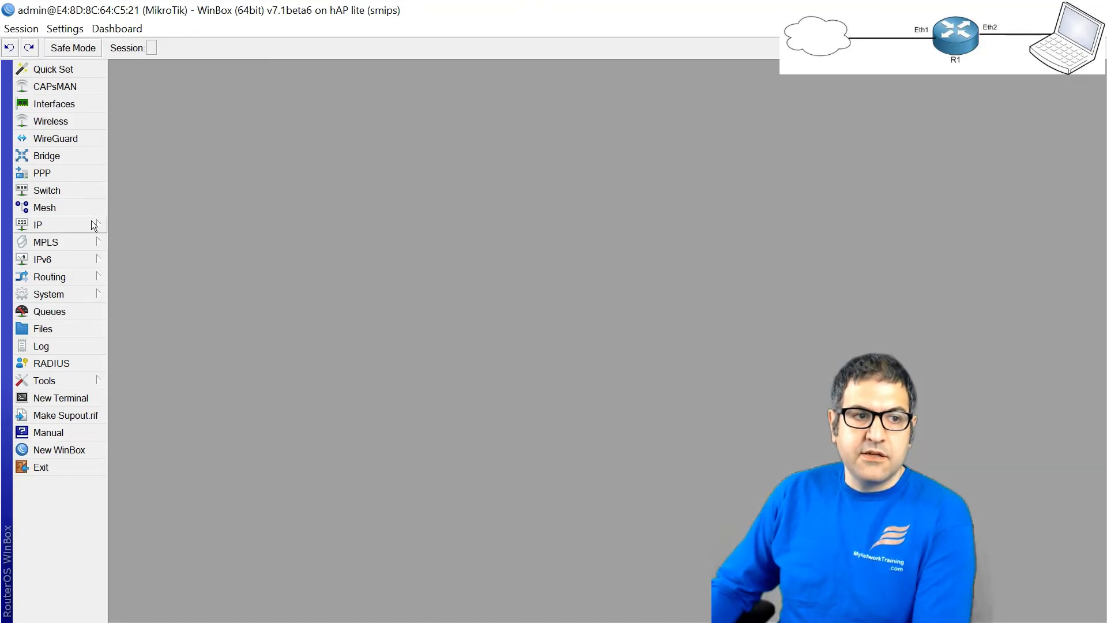
left_click(38, 224)
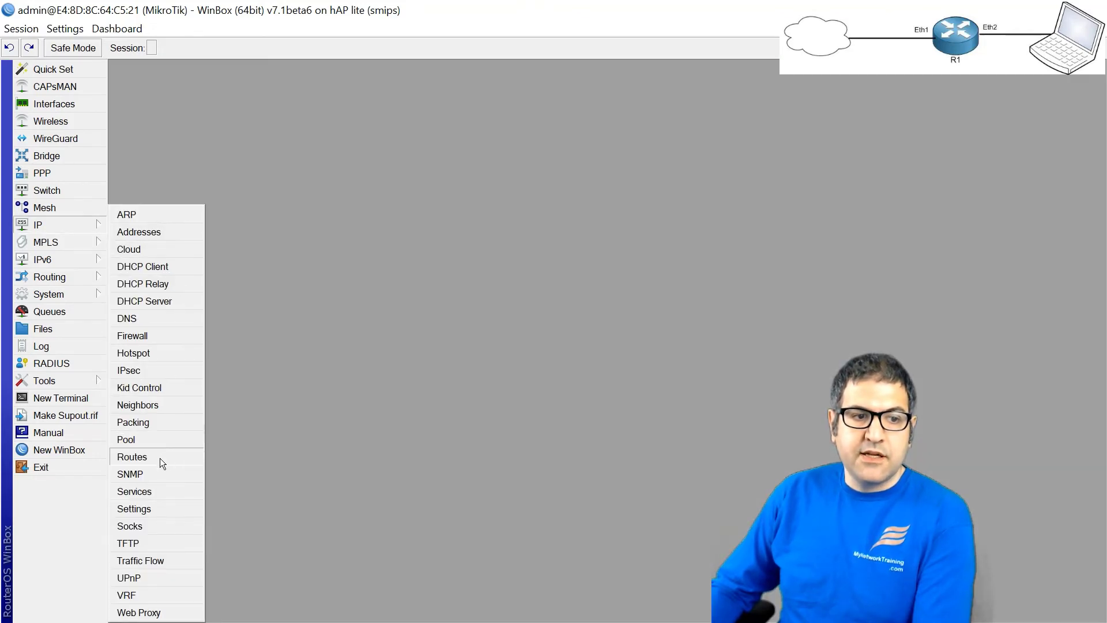
left_click(132, 457)
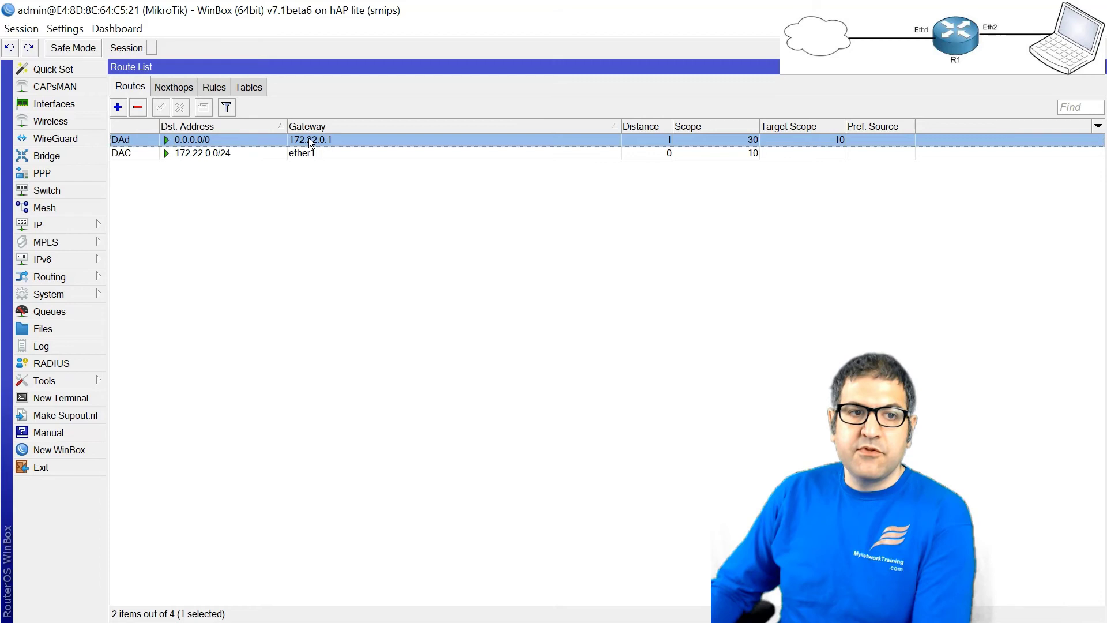
mouse_move(337, 150)
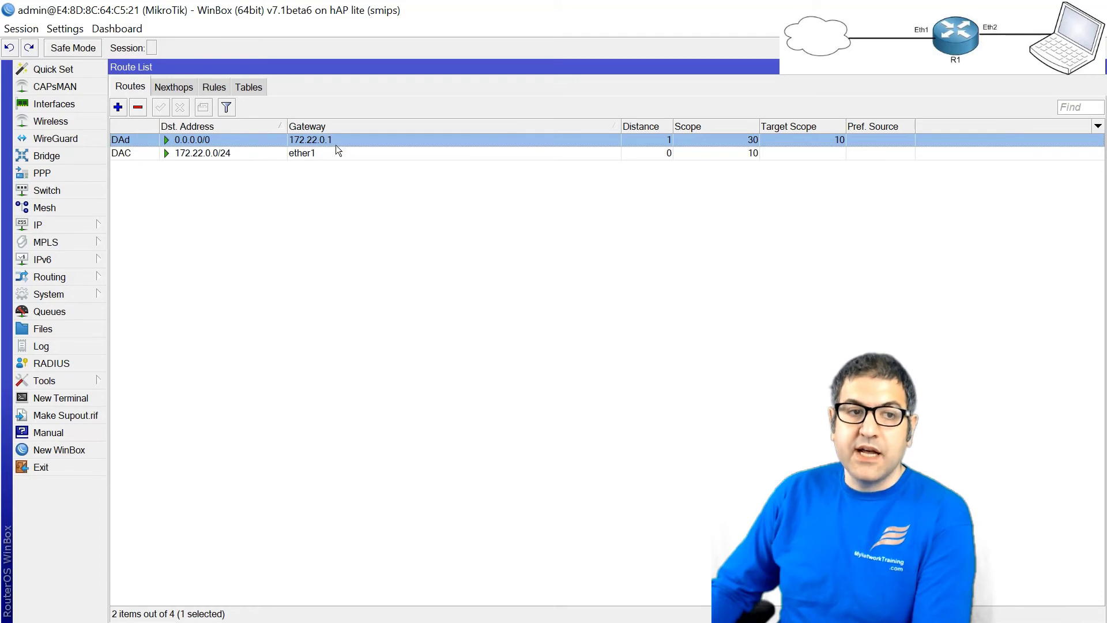
mouse_move(358, 174)
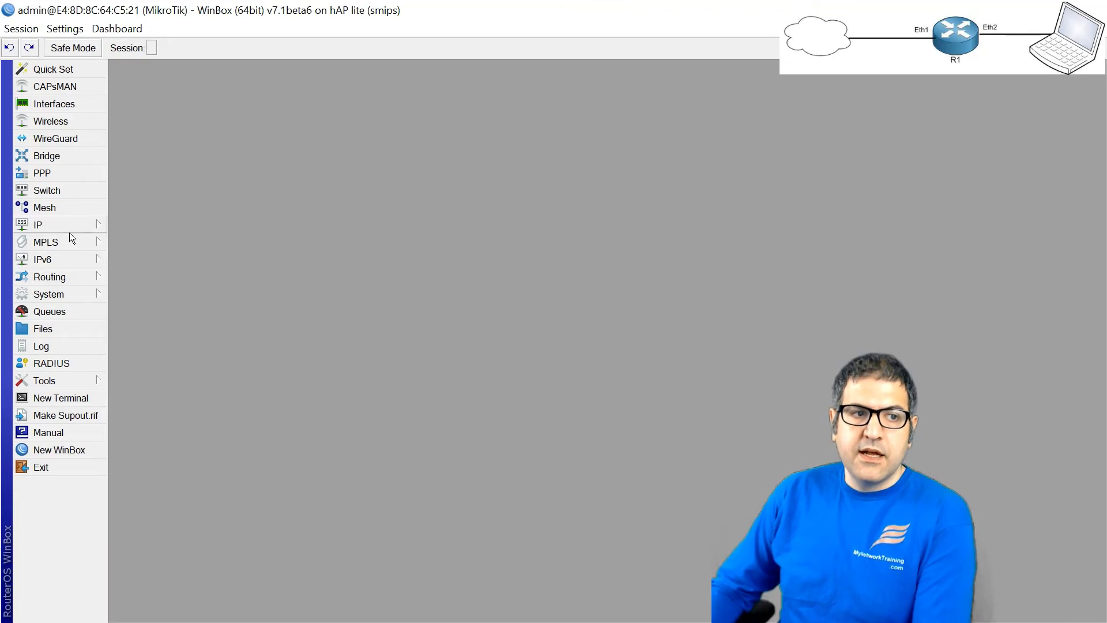
left_click(37, 224)
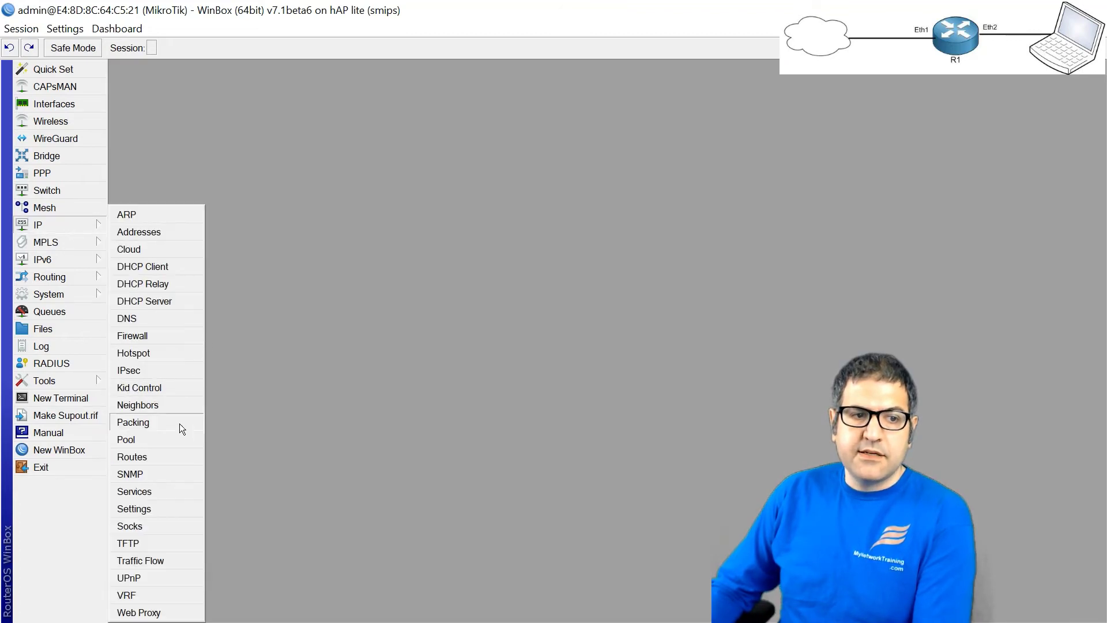
left_click(126, 318)
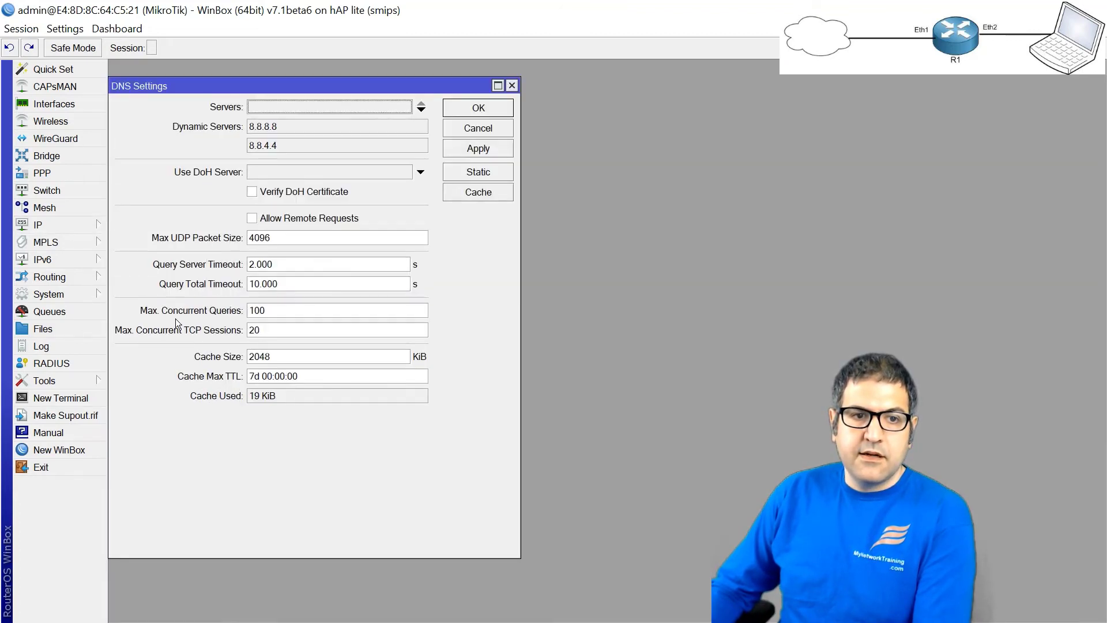
mouse_move(259, 158)
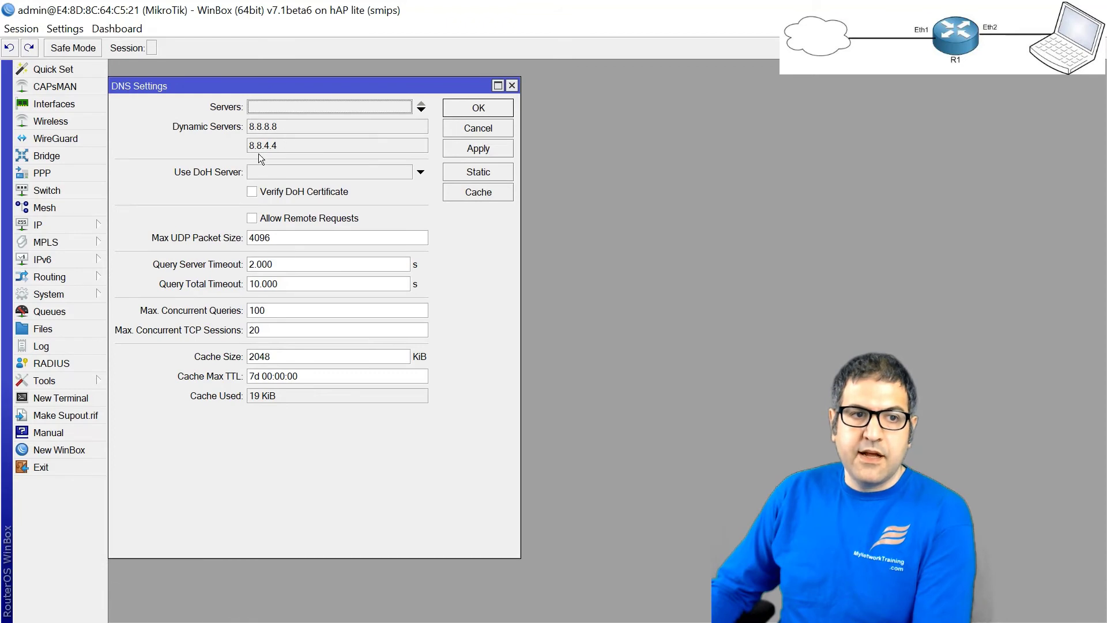
mouse_move(654, 212)
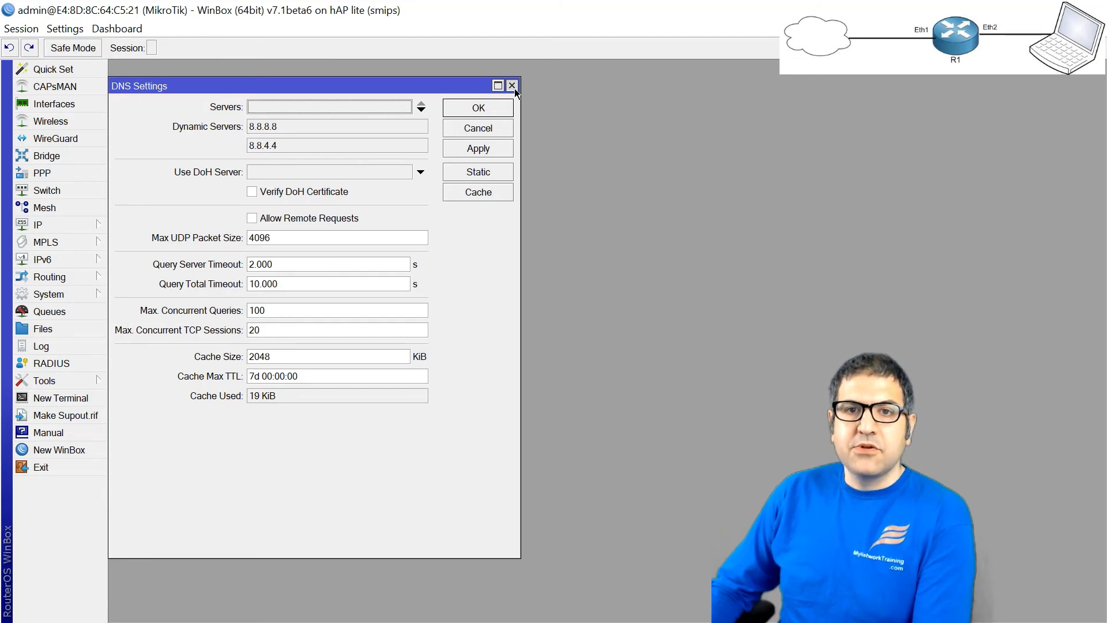
left_click(513, 86)
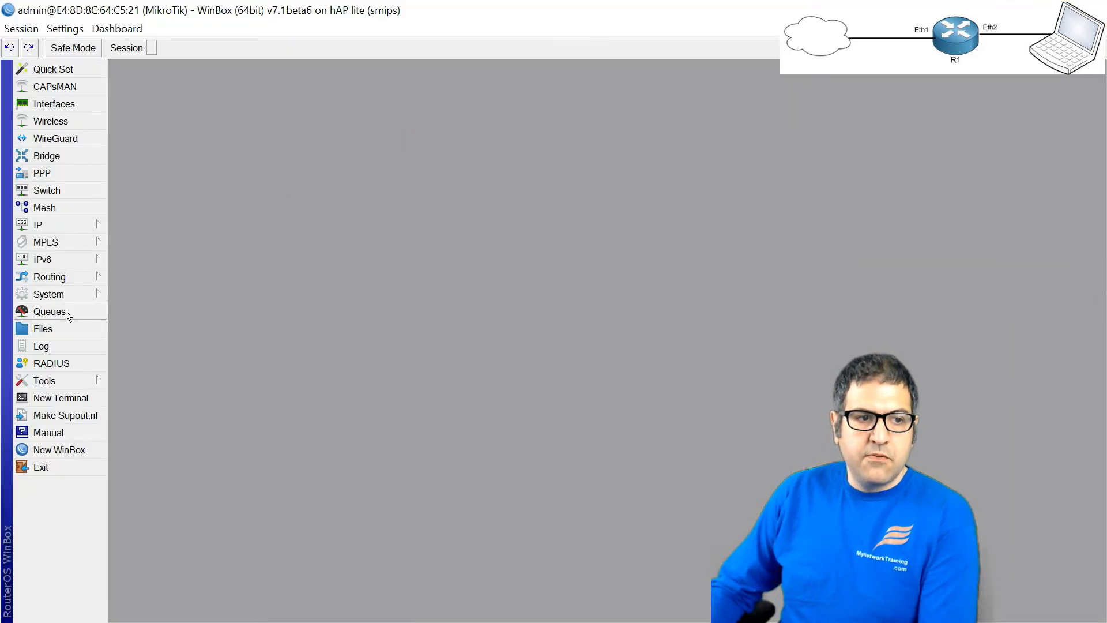
mouse_move(44, 381)
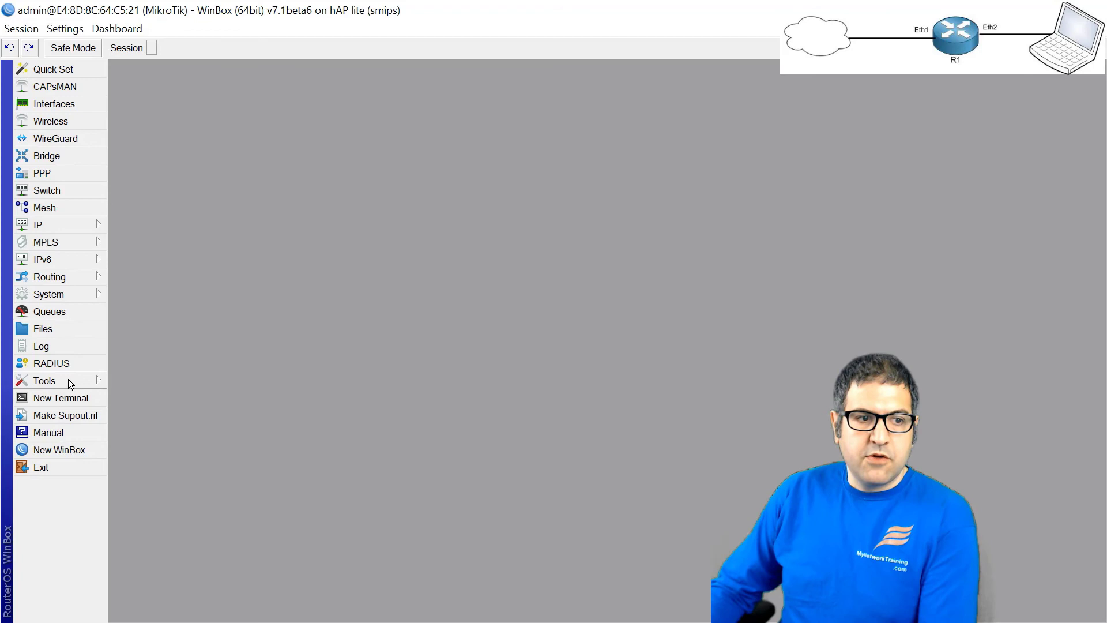
In a new terminal, ping 8.8.8.8 and begin typing a ping to google.com.
left_click(62, 397)
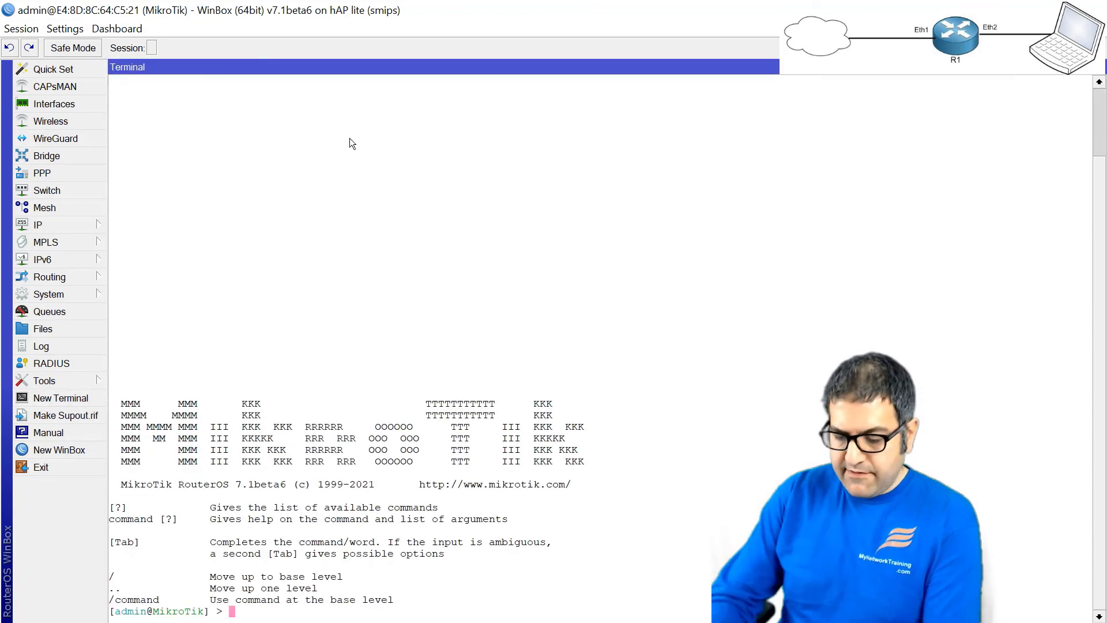
type("ping 8.8.8.8")
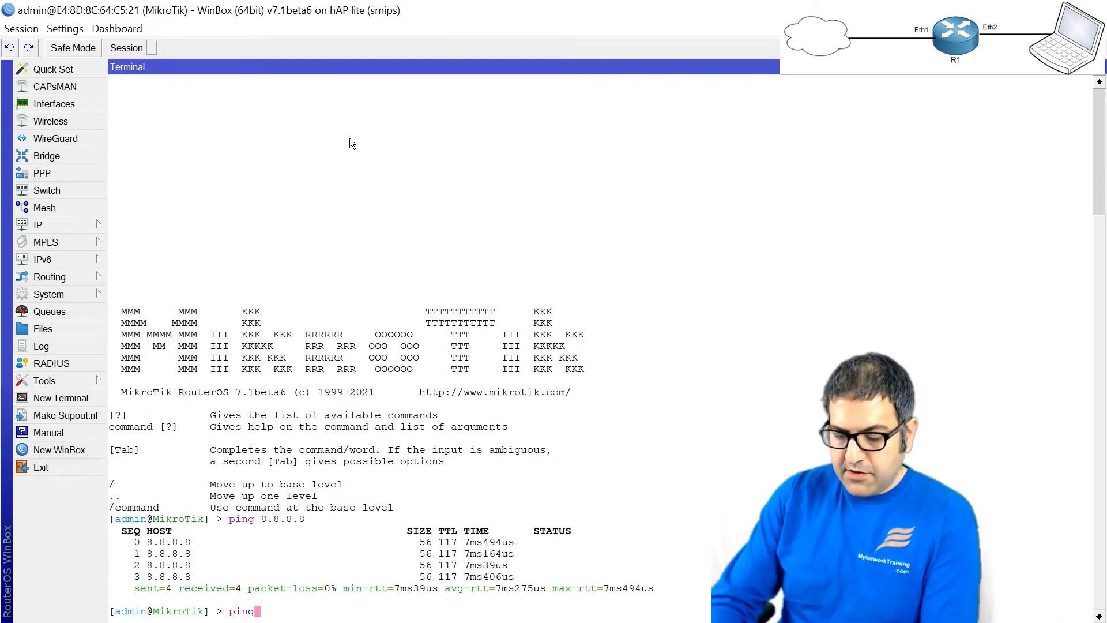
type("google.com")
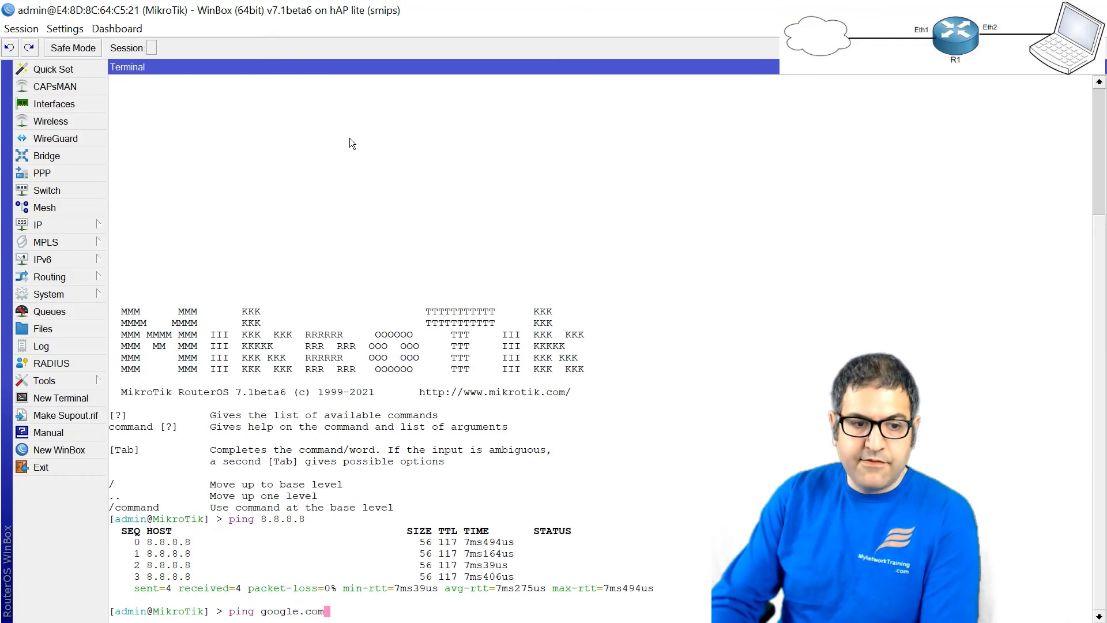